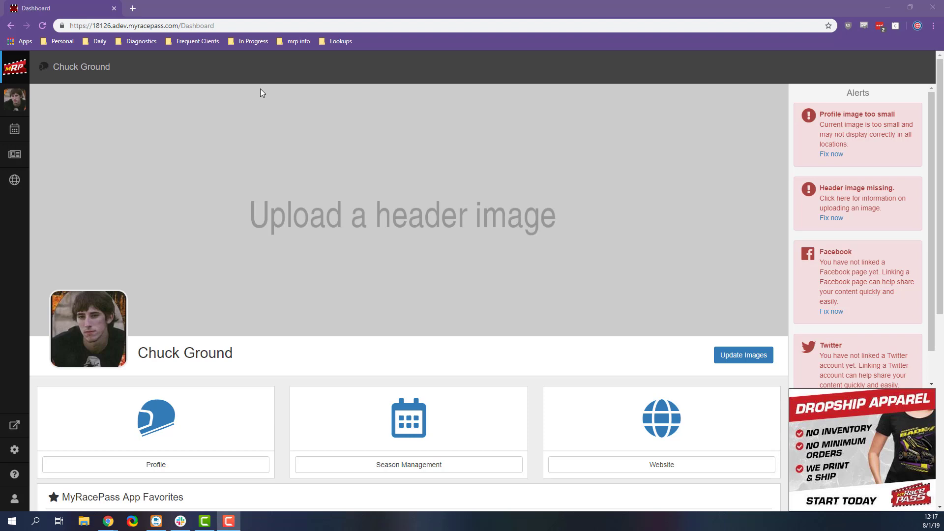
pyautogui.moveTo(86, 189)
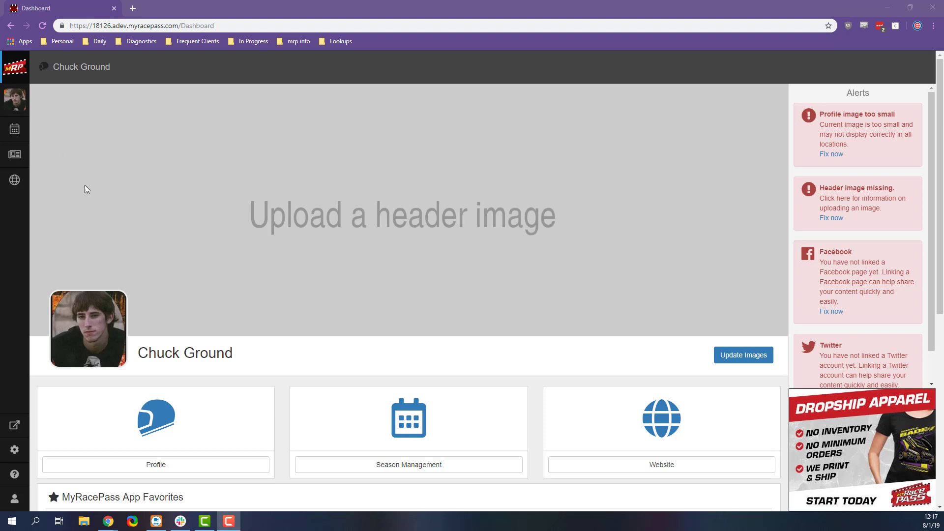
pyautogui.moveTo(594, 251)
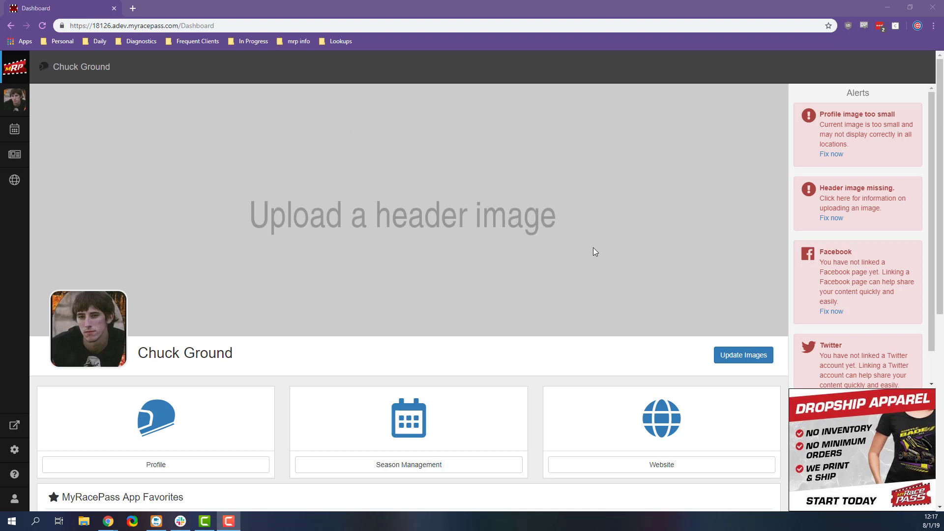
pyautogui.moveTo(362, 263)
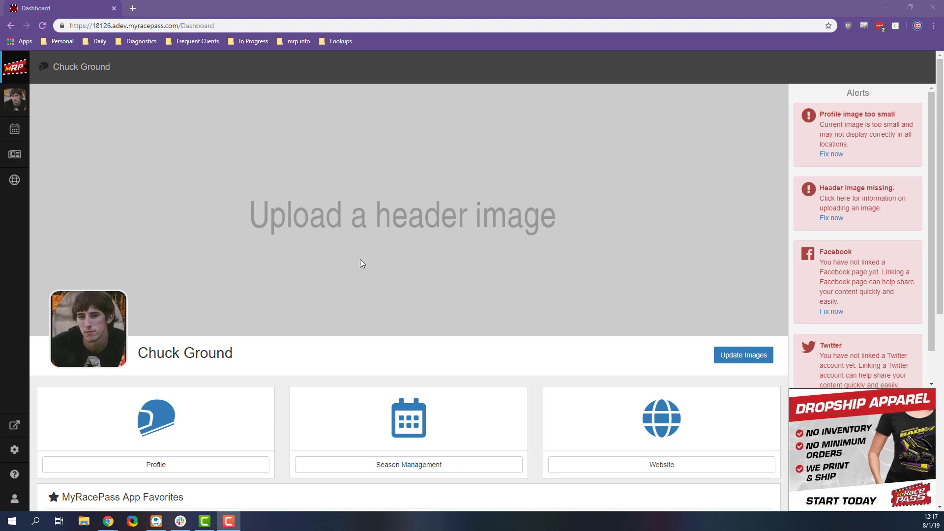
pyautogui.moveTo(156, 418)
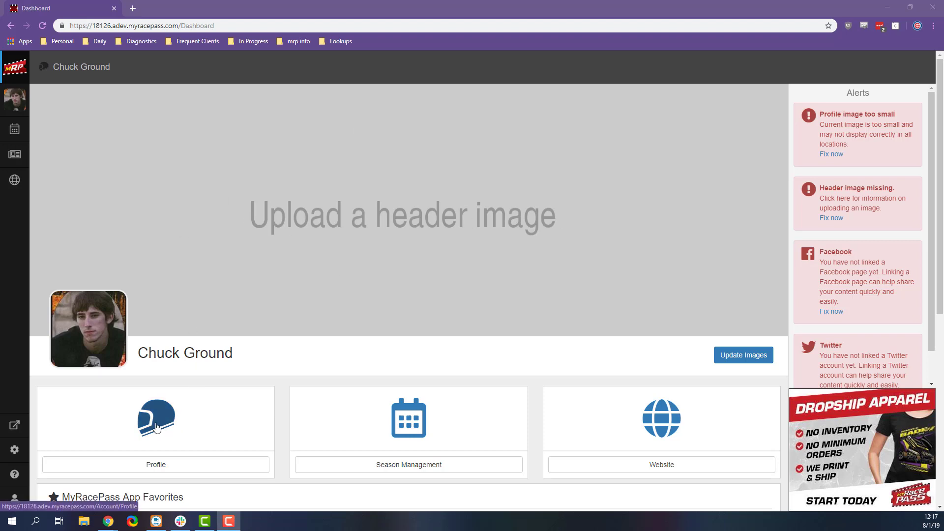
pyautogui.moveTo(105, 497)
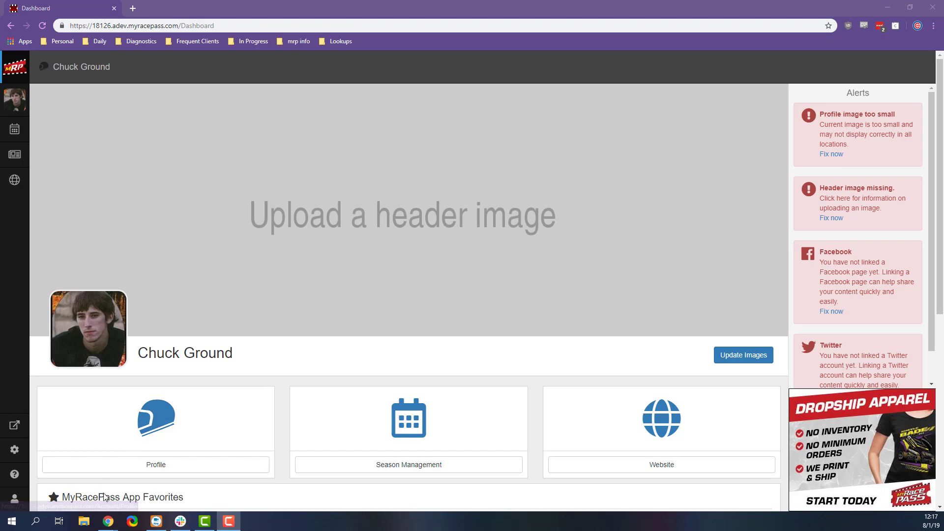
# - Open Account Overview and scroll down past profile and header images to Edit Profile
pyautogui.click(15, 100)
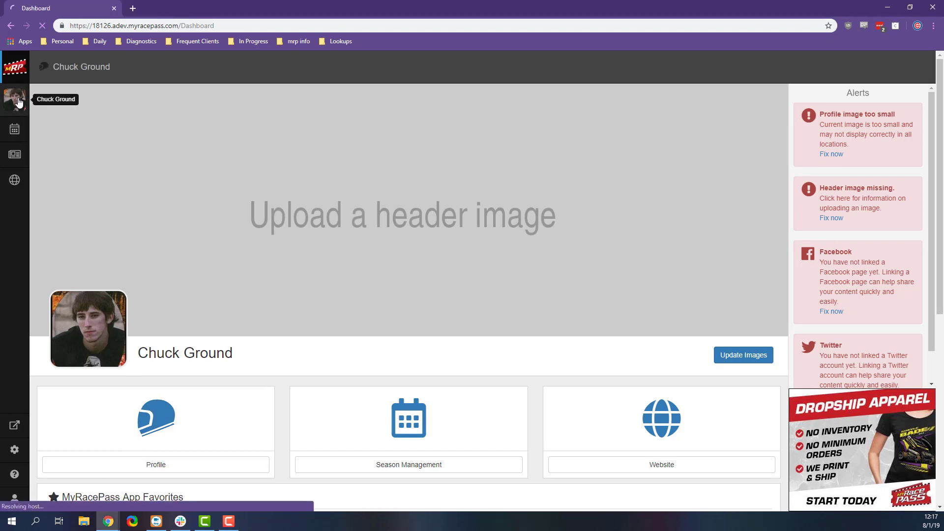
pyautogui.moveTo(16, 69)
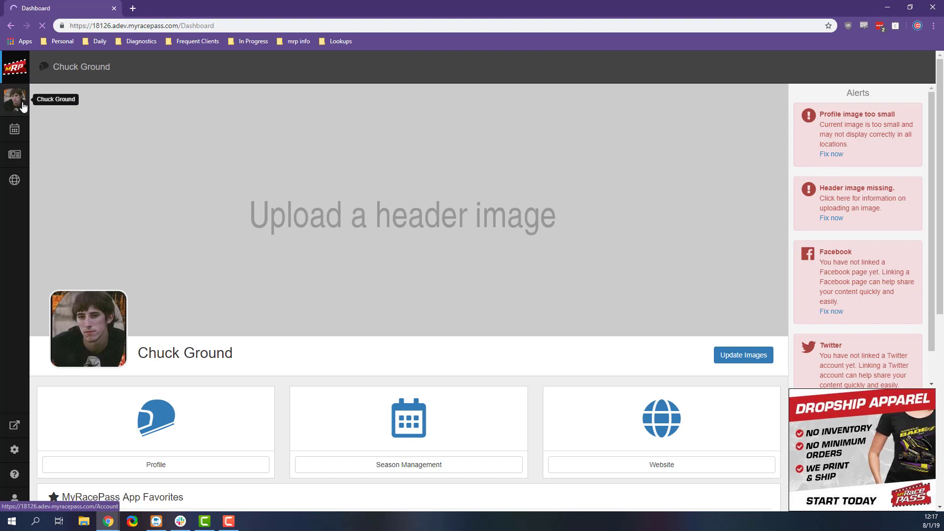
pyautogui.click(14, 100)
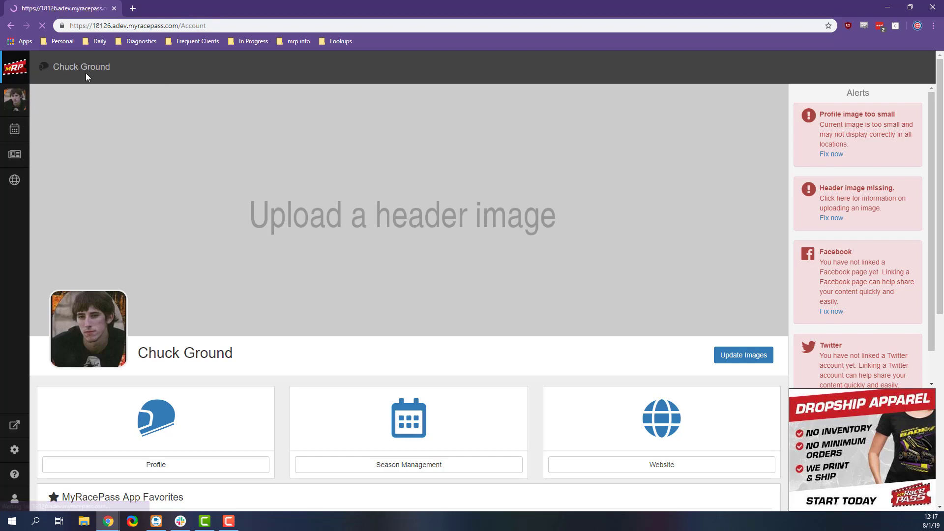
pyautogui.click(743, 355)
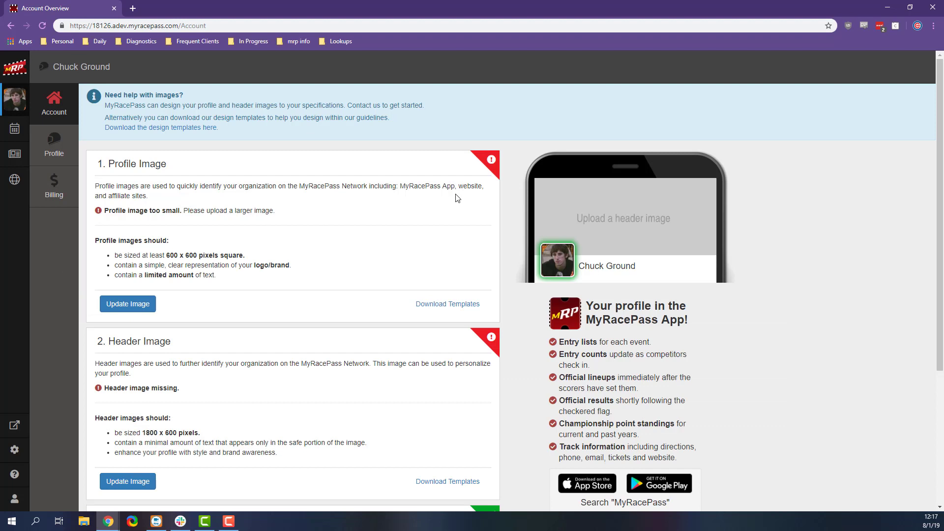
pyautogui.moveTo(172, 182)
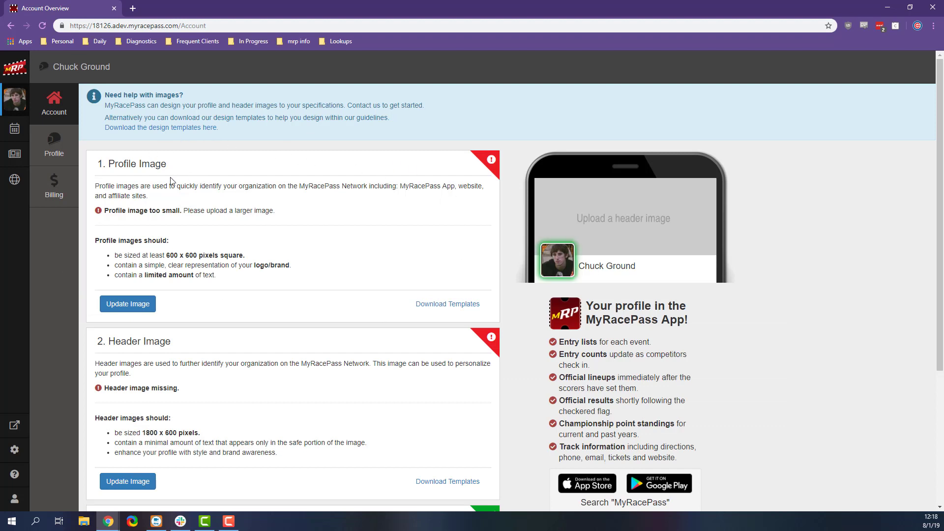
pyautogui.moveTo(441, 304)
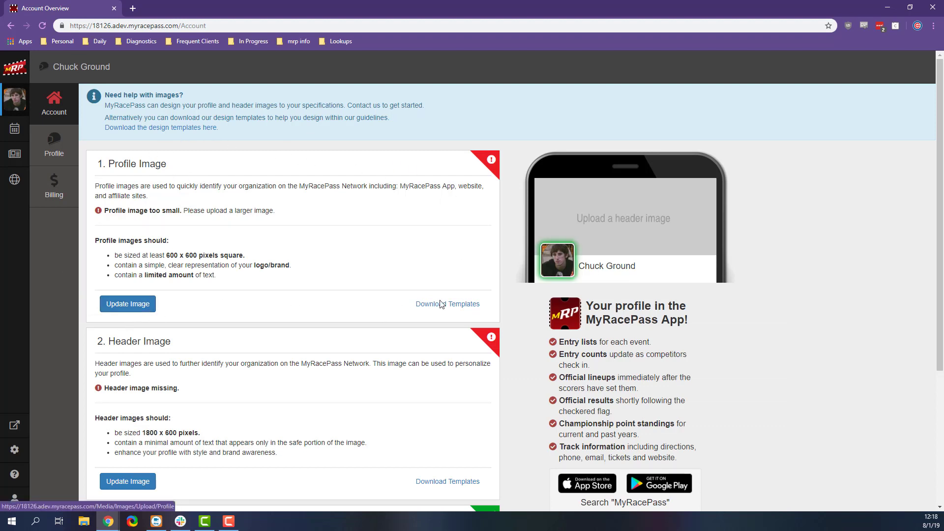
pyautogui.moveTo(557, 259)
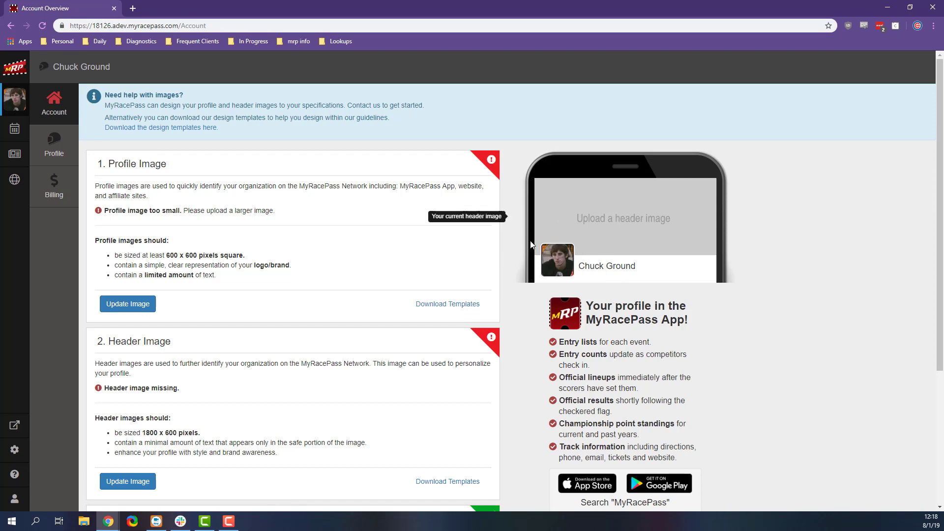
pyautogui.scroll(-3)
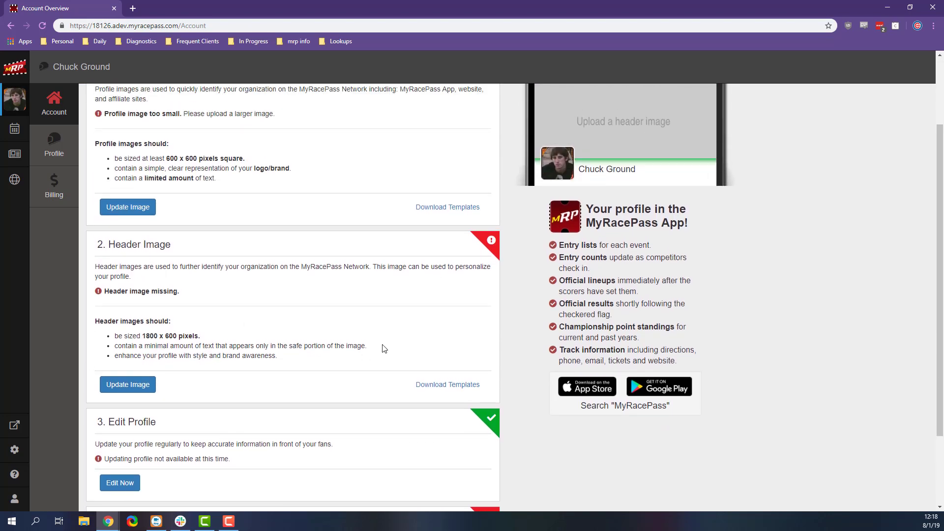
pyautogui.moveTo(429, 319)
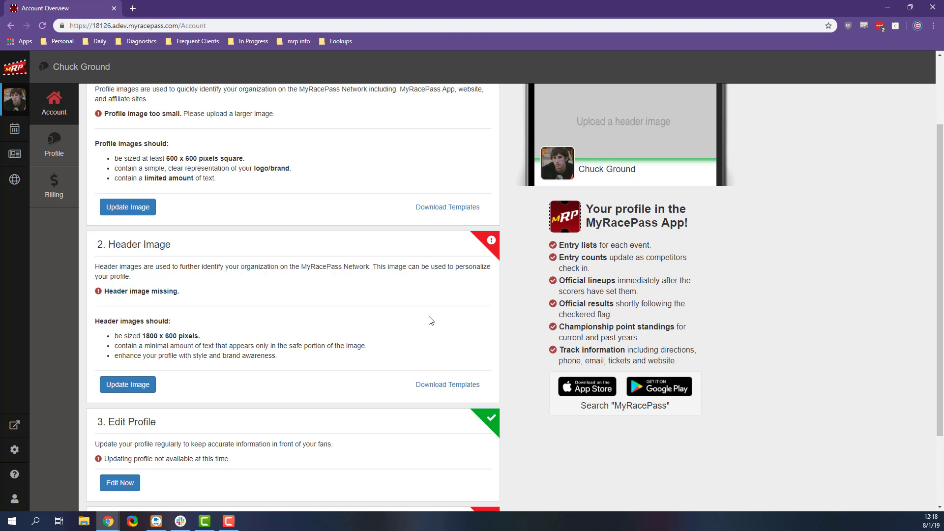
pyautogui.scroll(-3)
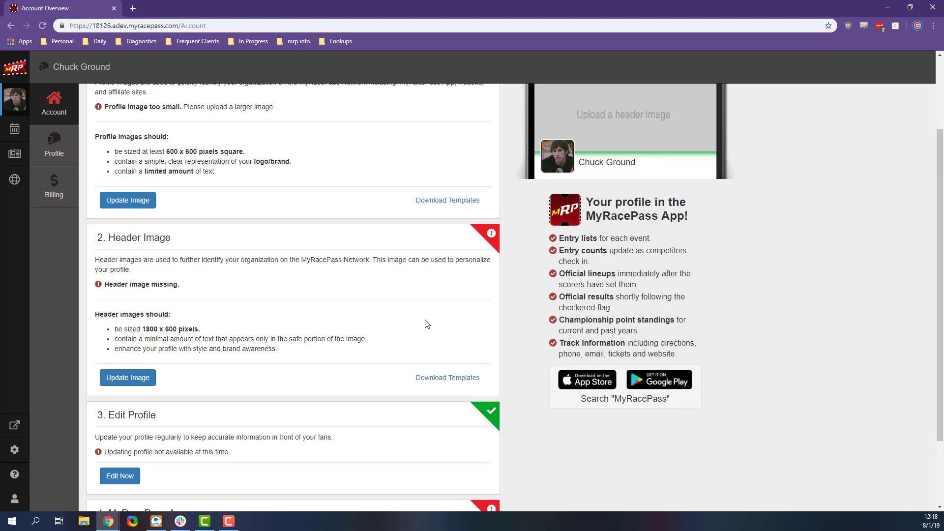
pyautogui.scroll(-3)
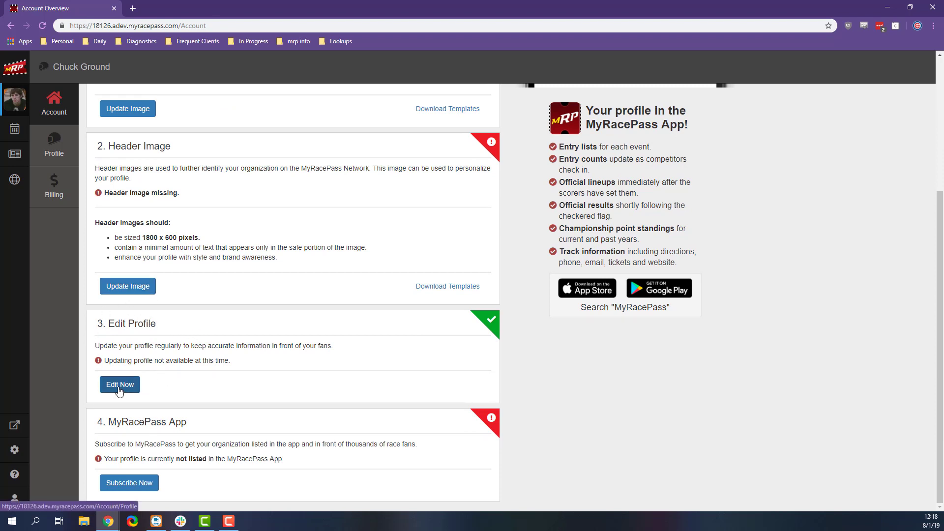
# - Open Edit Now and review Basic Info, Details, Background and Sponsors without editing
pyautogui.click(119, 384)
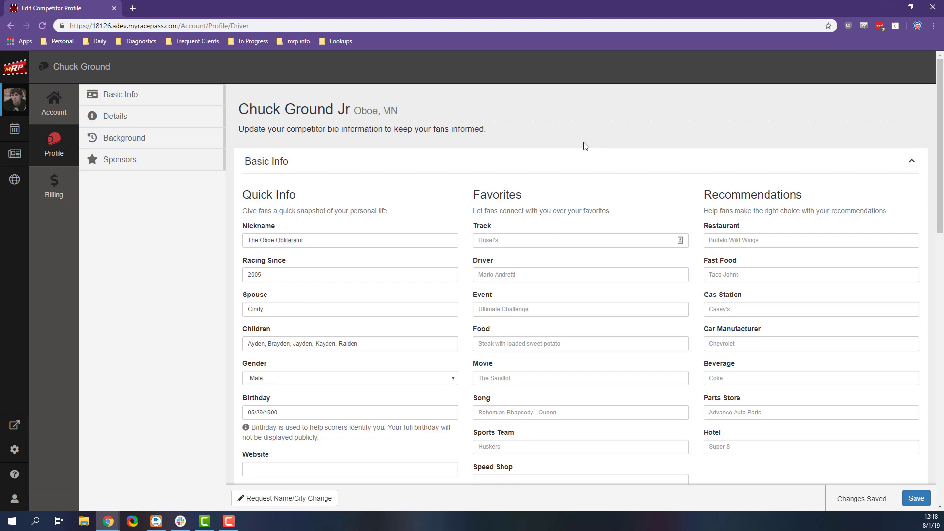
pyautogui.moveTo(308, 323)
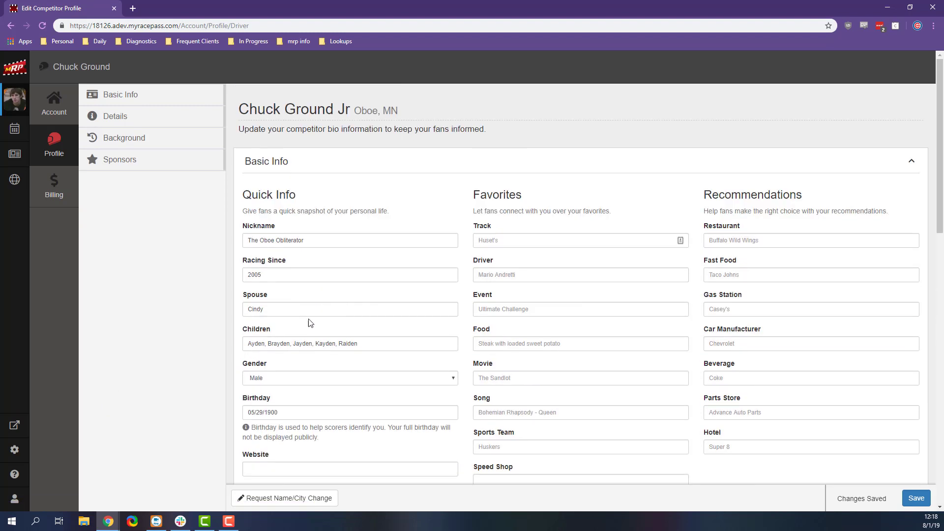
pyautogui.moveTo(346, 227)
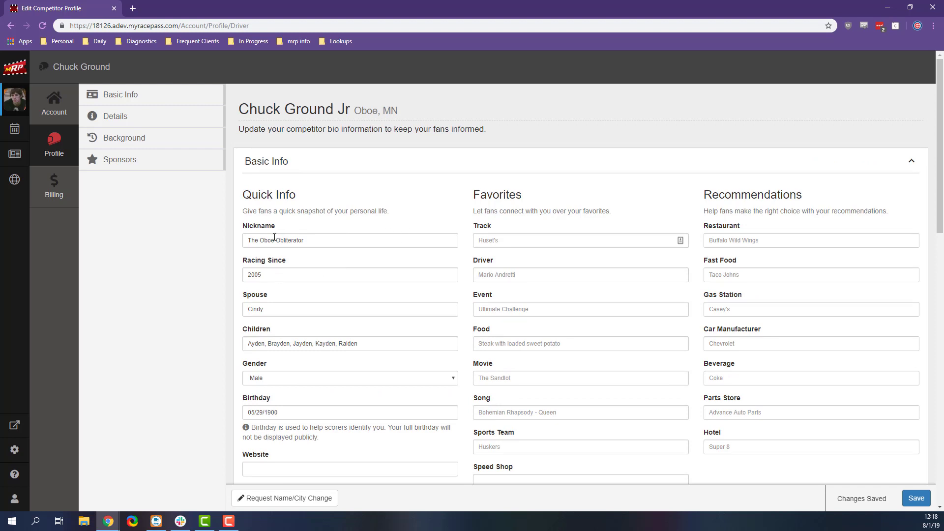
pyautogui.scroll(-3)
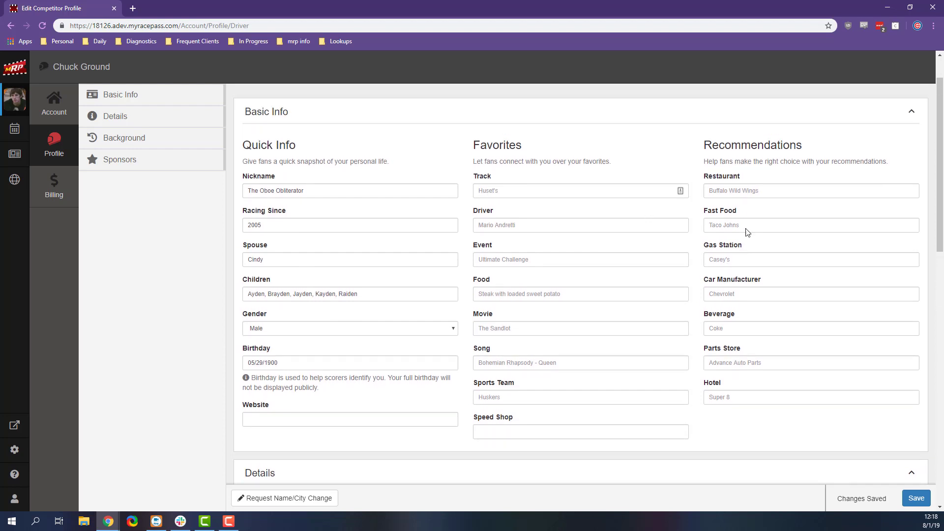
pyautogui.scroll(-3)
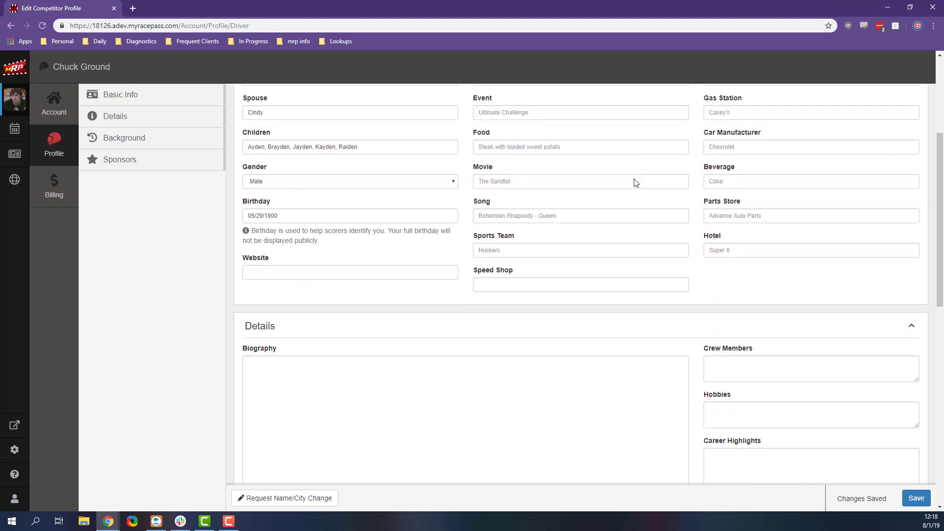
pyautogui.scroll(-3)
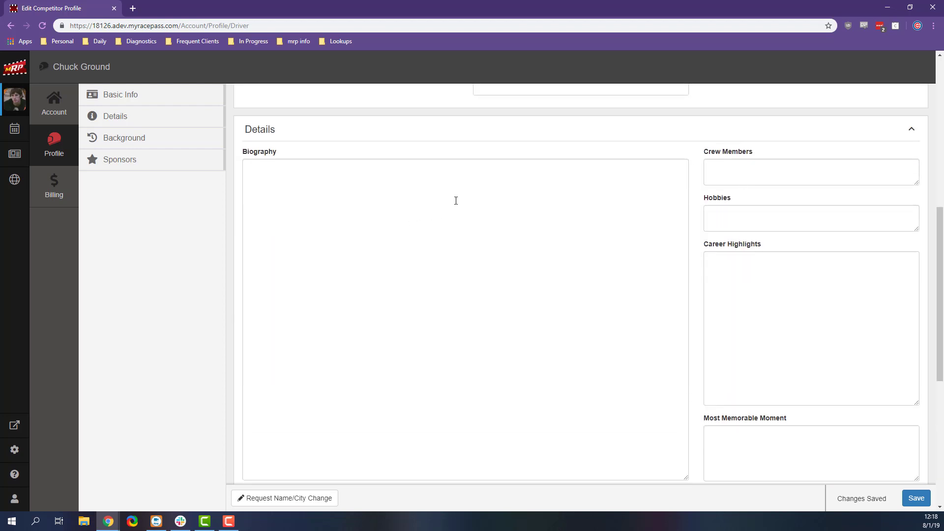
pyautogui.scroll(-3)
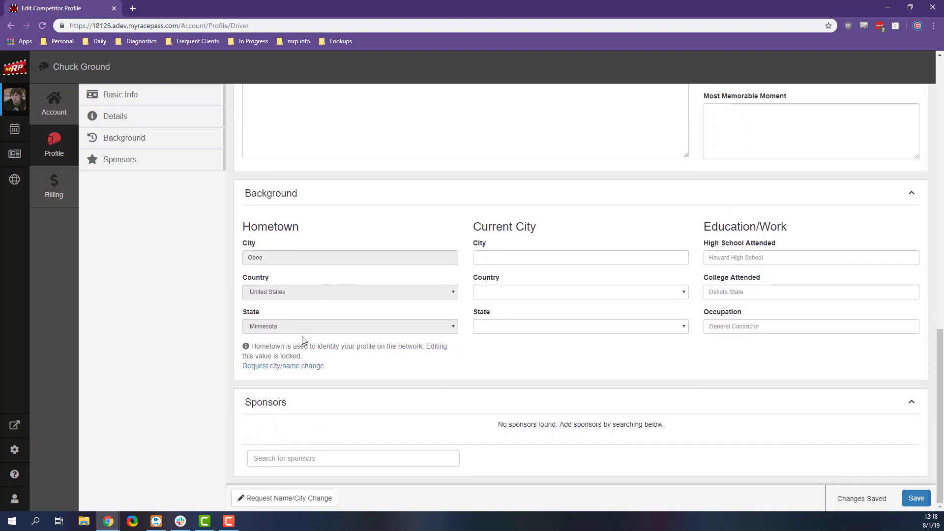